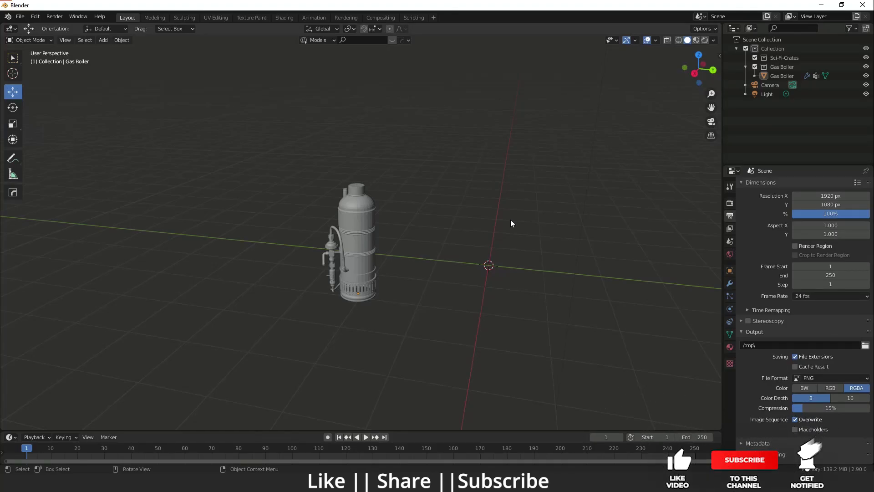
mouse_move(683, 468)
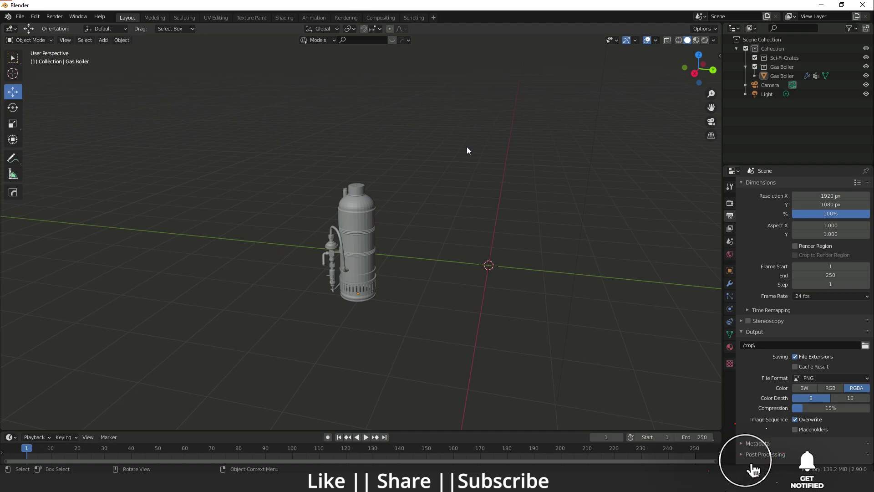
- Box-select the gas boiler model and apply Shade Smooth to it
right_click(467, 149)
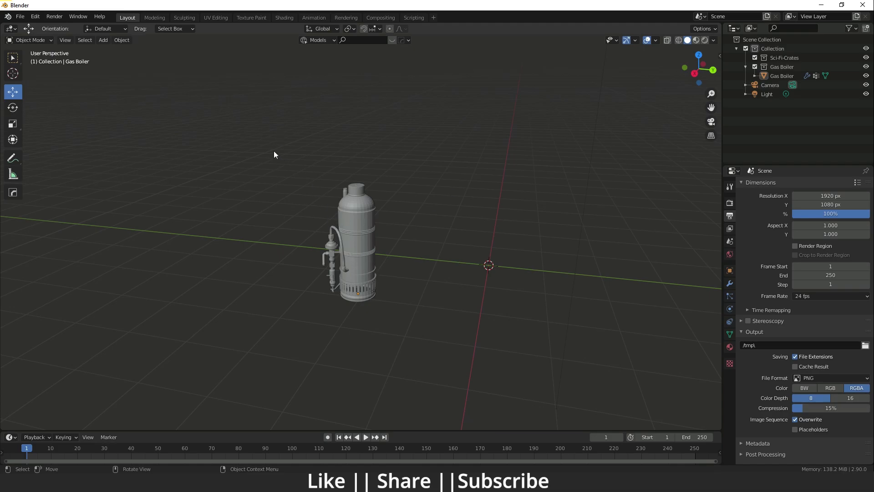
left_click_drag(274, 154, 432, 354)
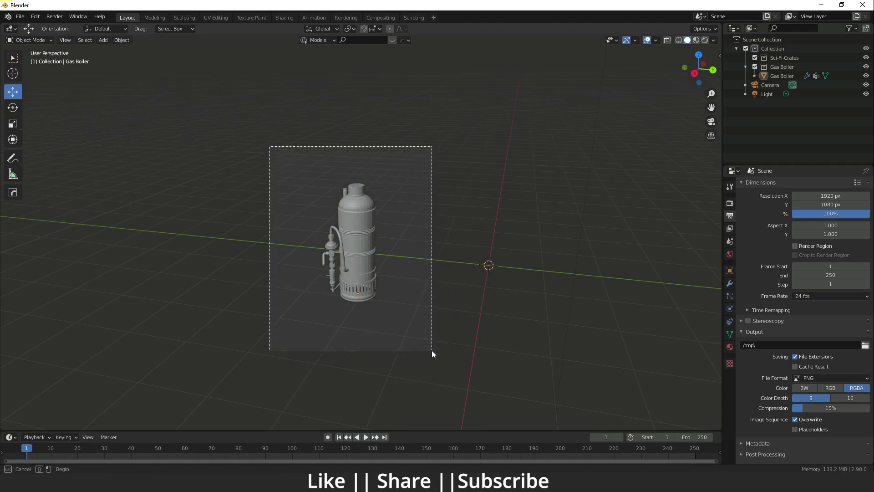
left_click(357, 251)
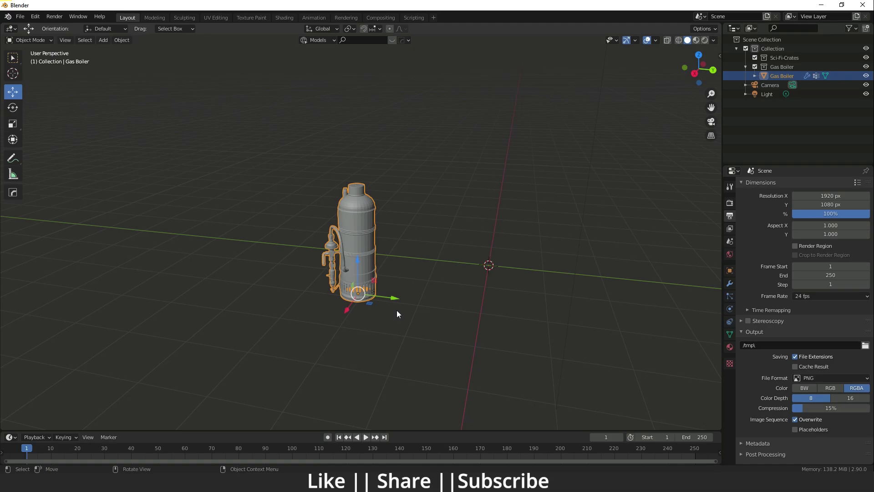
right_click(398, 313)
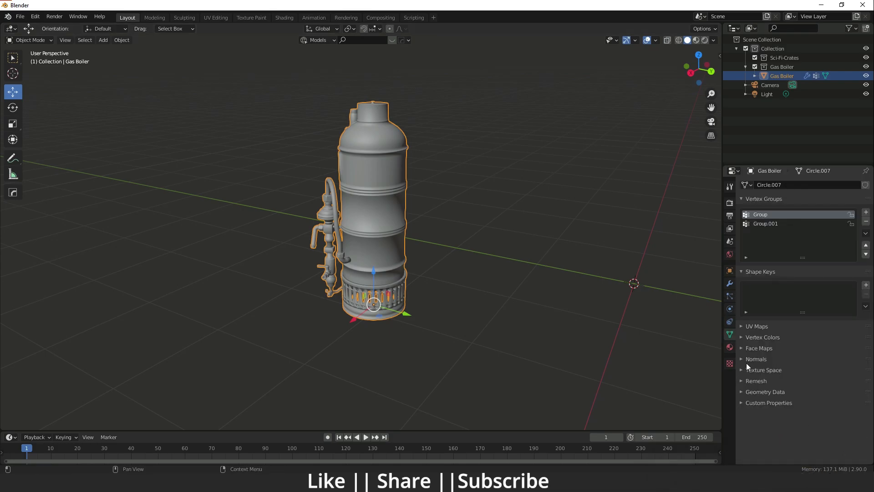
- Expand the gas boiler's Normals panel to show its Auto Smooth setting
left_click(756, 358)
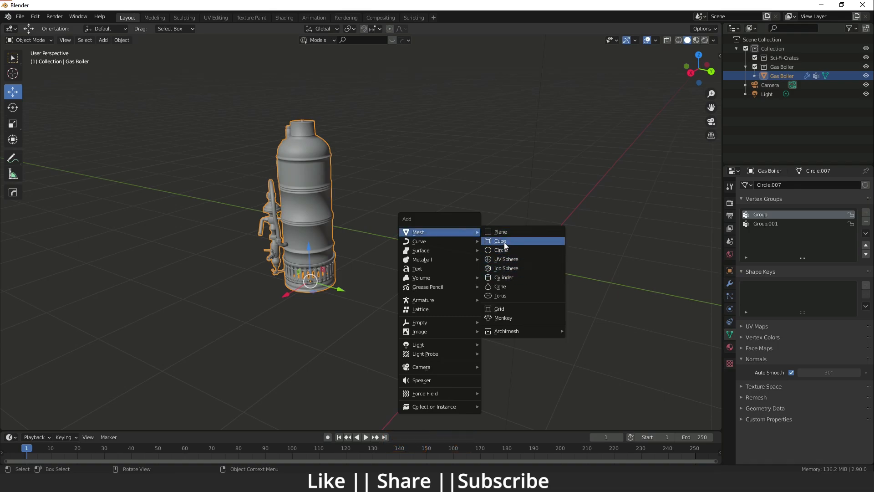
- Add a cube and bevel one edge into a rounded, smooth-shaded curve
left_click(500, 241)
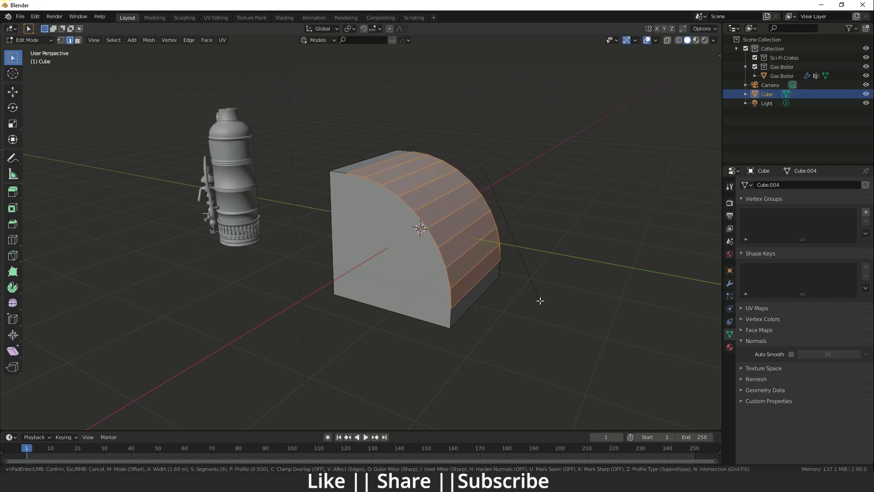
key("Tab")
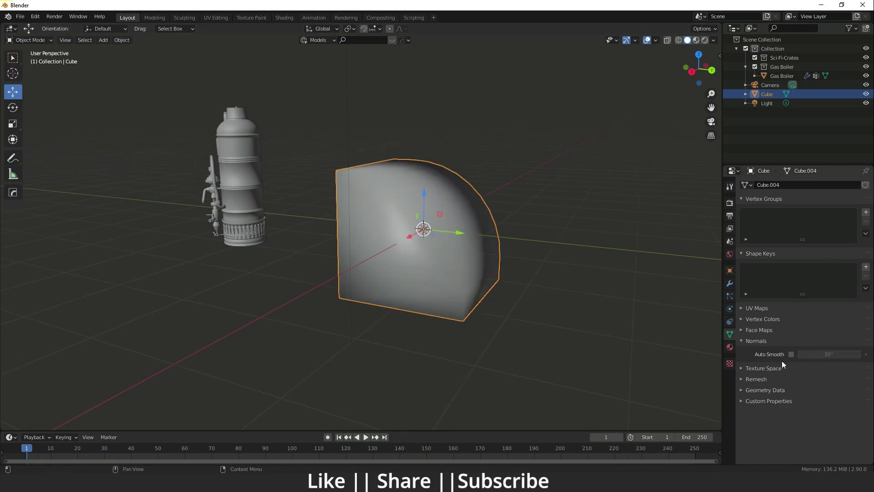
- Turn on Auto Smooth for the beveled cube and orbit to inspect its shading
left_click(790, 355)
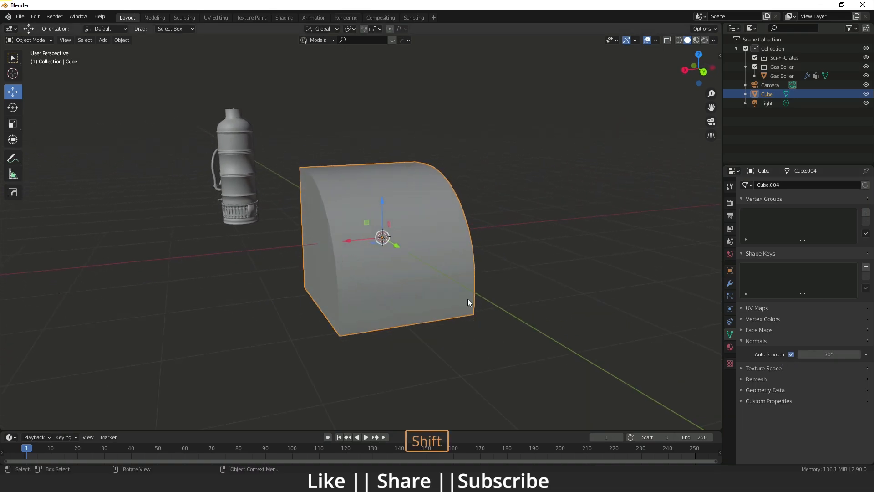
left_click_drag(468, 302, 475, 337)
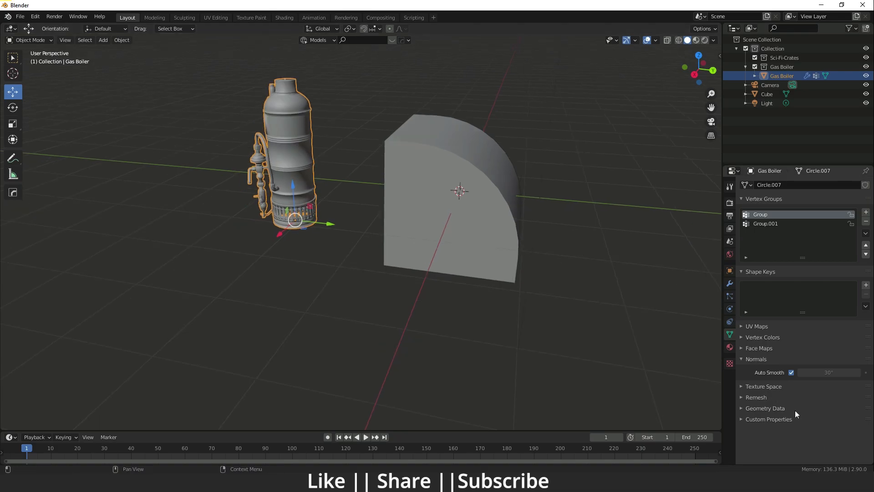
- Clear the gas boiler's custom split normals data from the Geometry Data panel
left_click(764, 408)
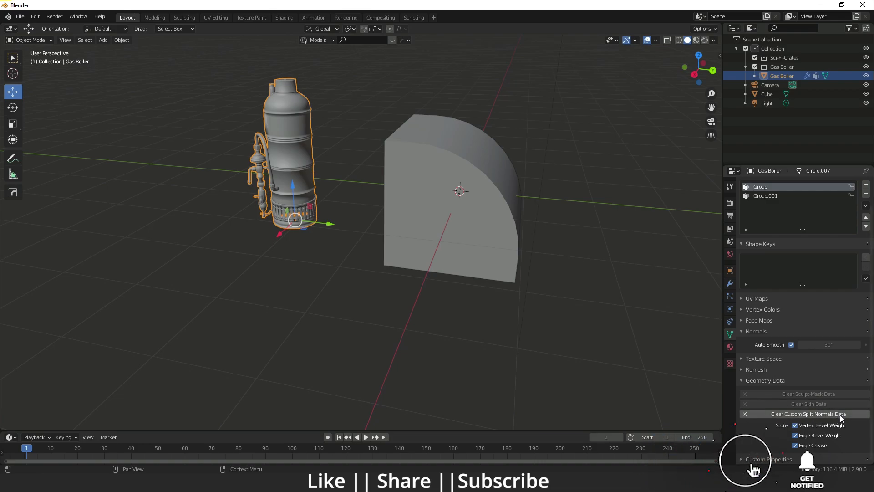
left_click(808, 413)
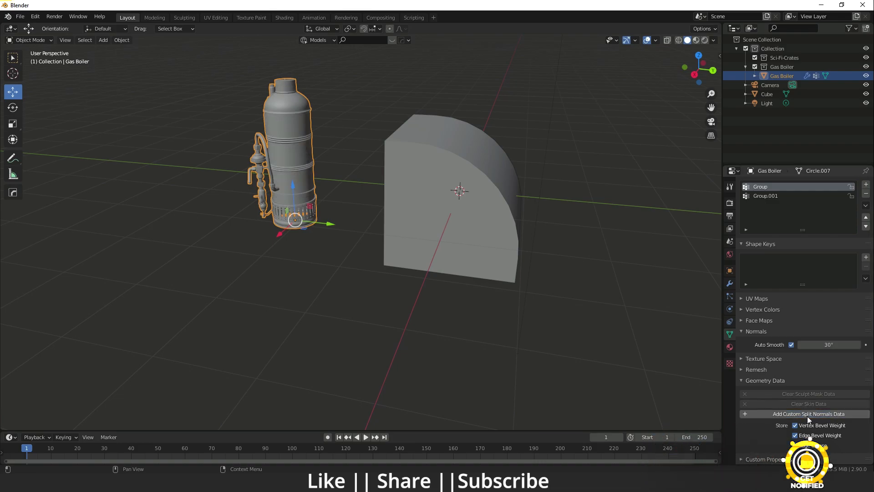